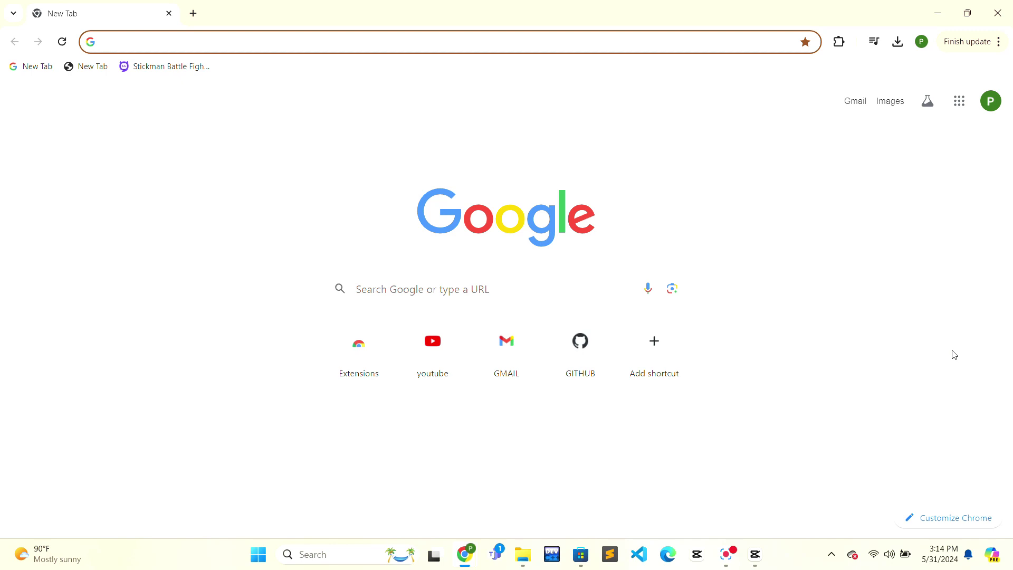
pyautogui.moveTo(158, 202)
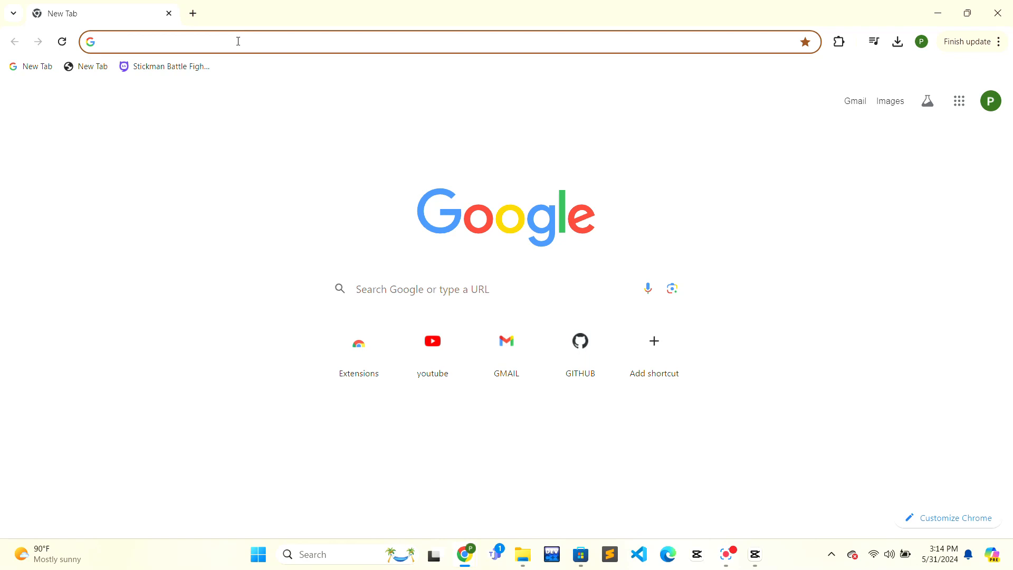
# Step: Navigate the blank Chrome tab to reddit.com via the address bar
pyautogui.click(238, 41)
pyautogui.write('r')
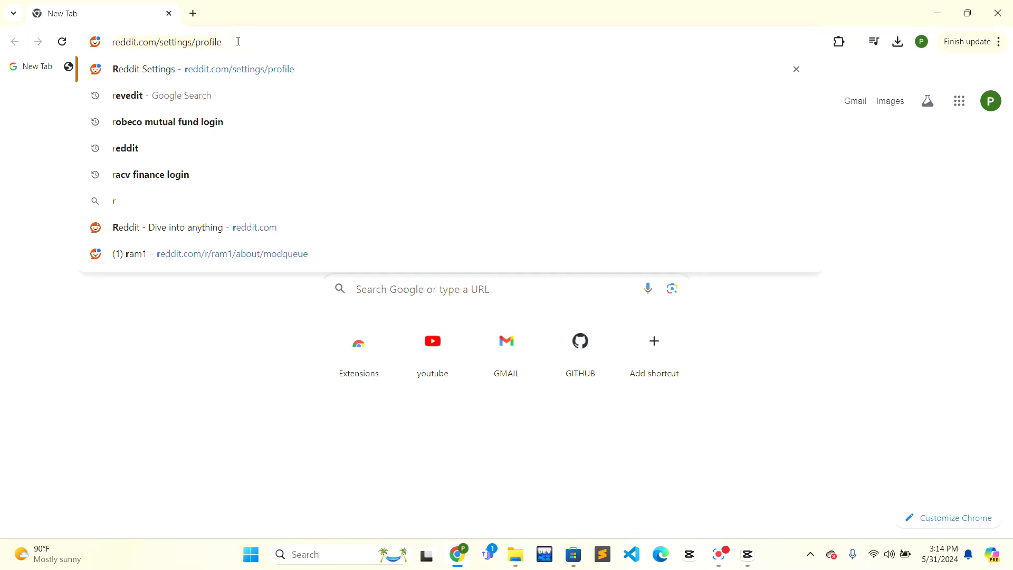
pyautogui.write('eddit.com')
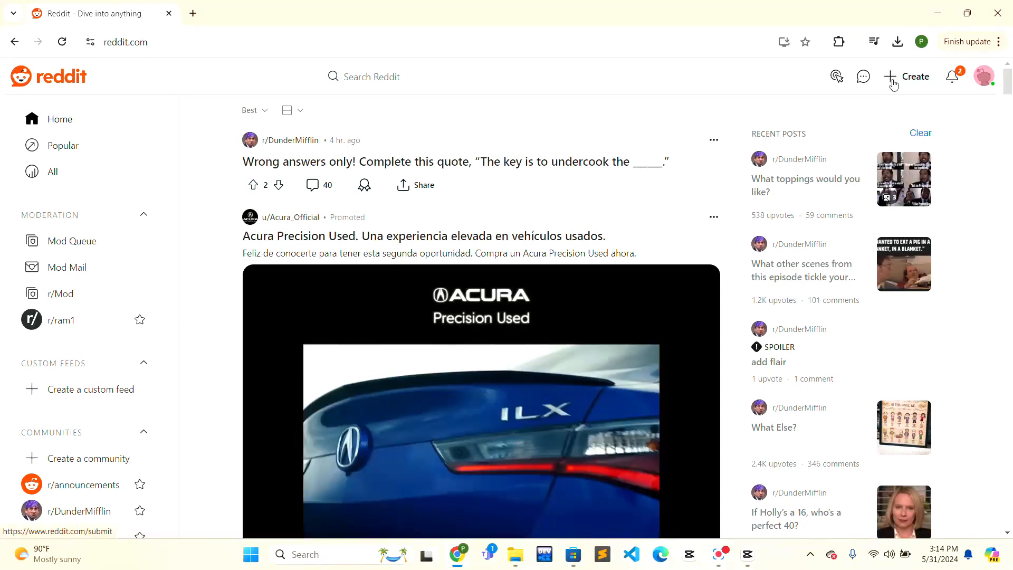
pyautogui.moveTo(905, 78)
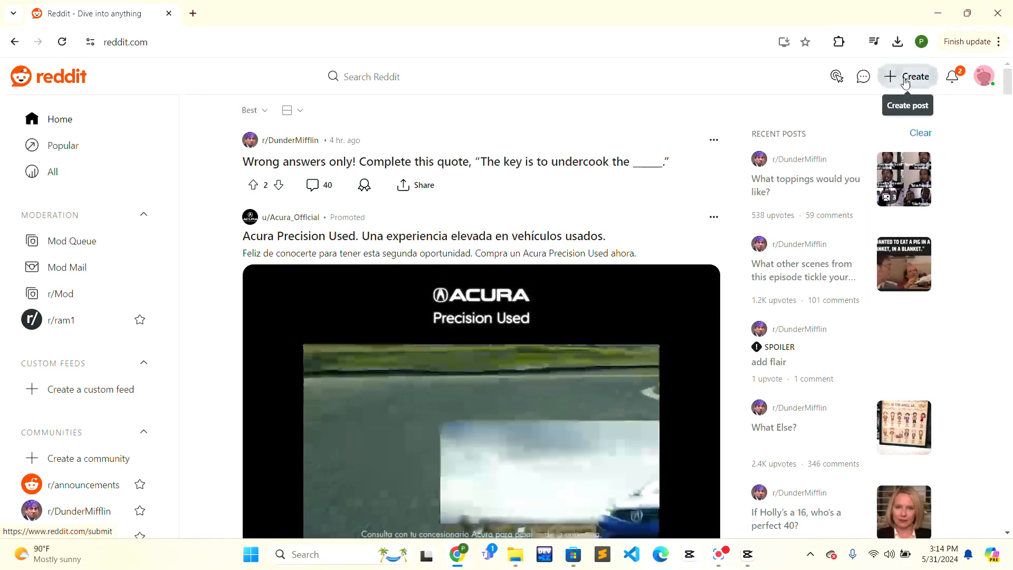
# Step: Start a new post with the + Create button in the header
pyautogui.click(906, 76)
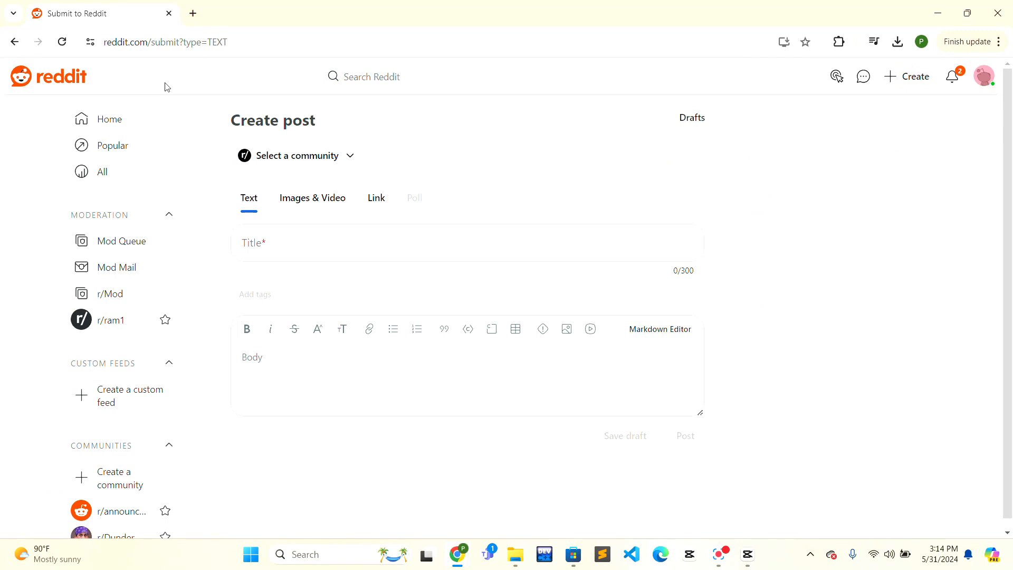
pyautogui.moveTo(188, 87)
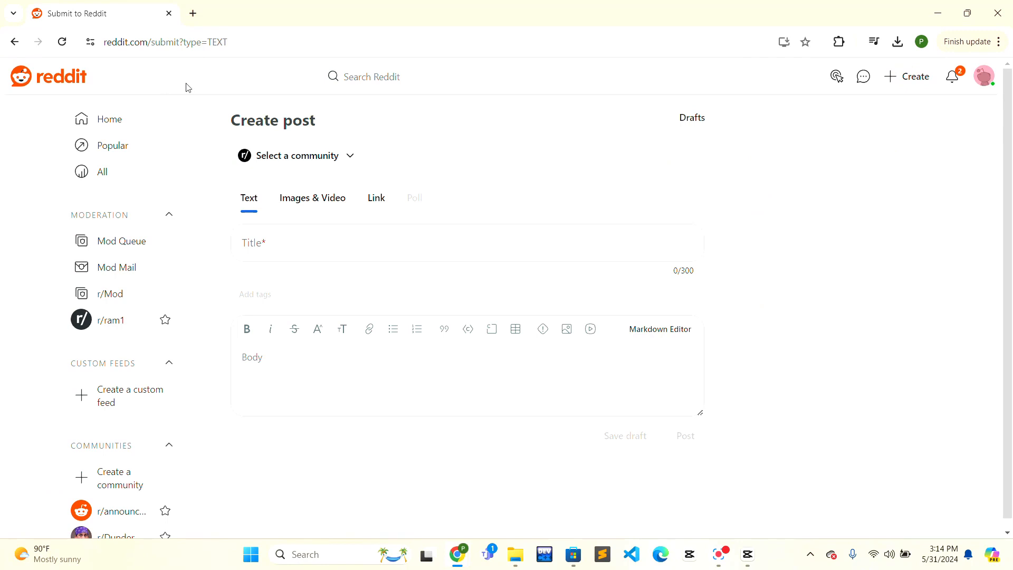
pyautogui.moveTo(306, 204)
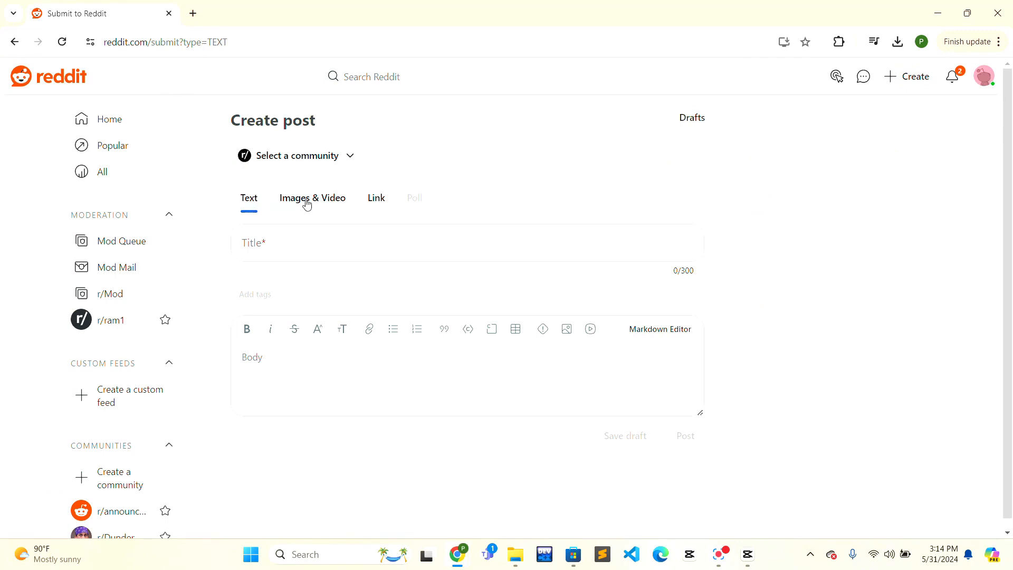
# Step: Switch the post to Images & Video and bring up the image upload file picker
pyautogui.click(331, 199)
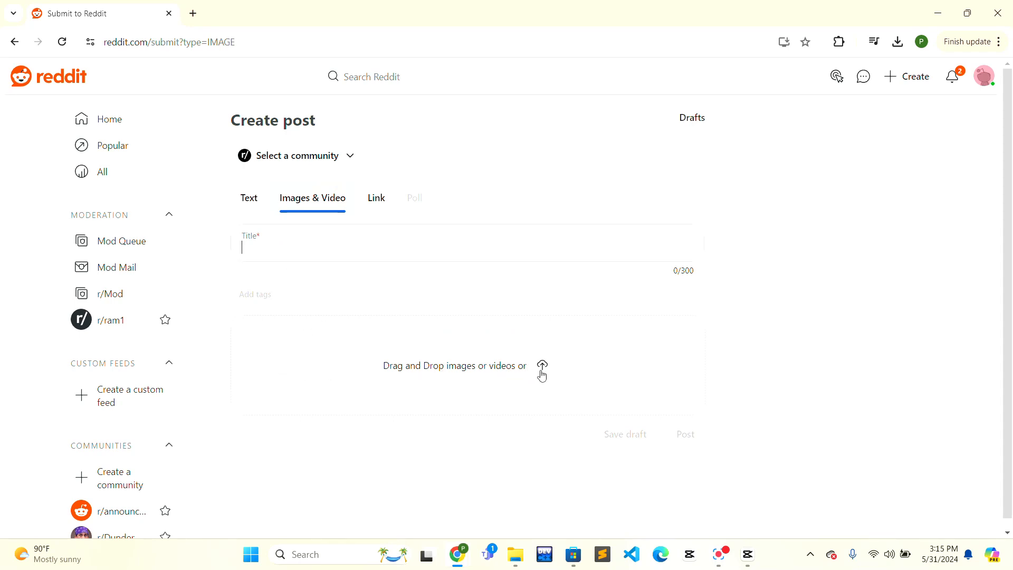
pyautogui.click(543, 367)
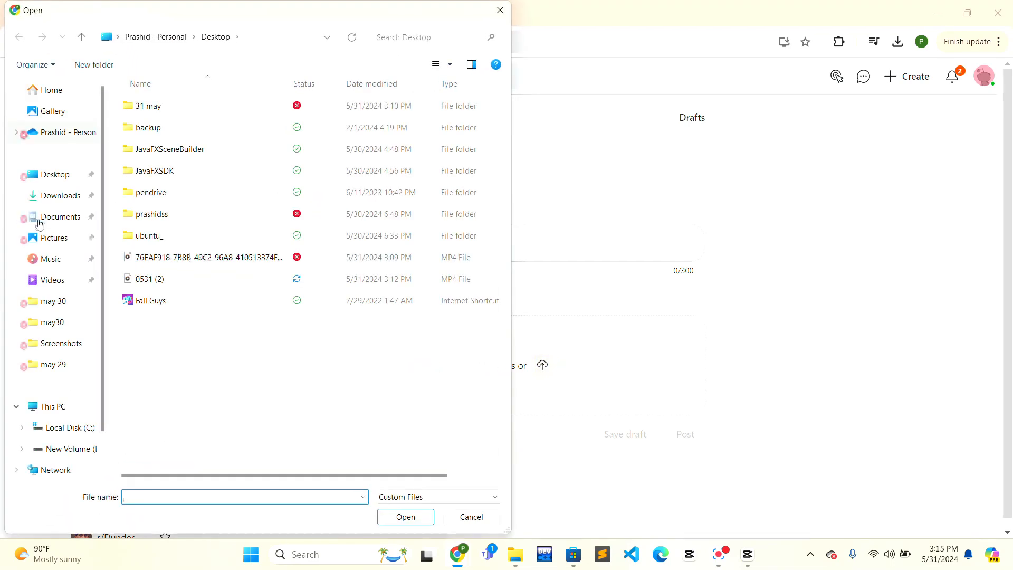
# Step: Browse the Pictures folder in the Open dialog, then close it without choosing a file
pyautogui.click(53, 239)
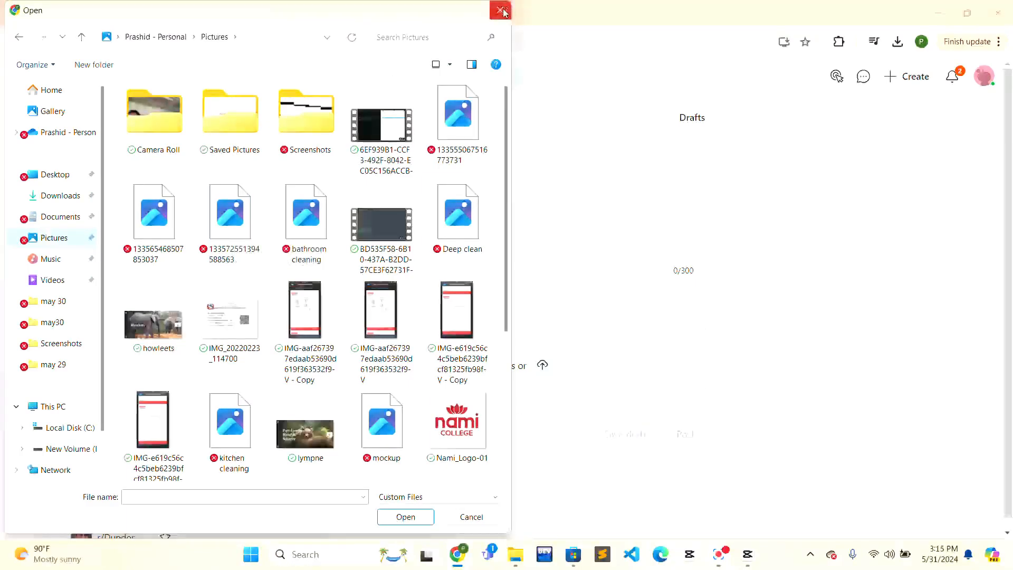
pyautogui.click(500, 11)
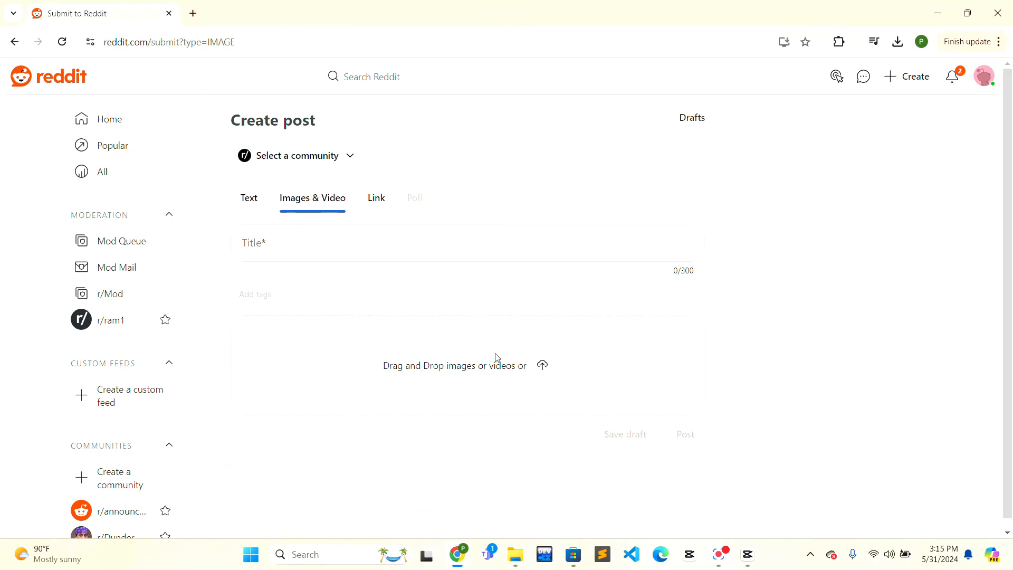
pyautogui.moveTo(500, 361)
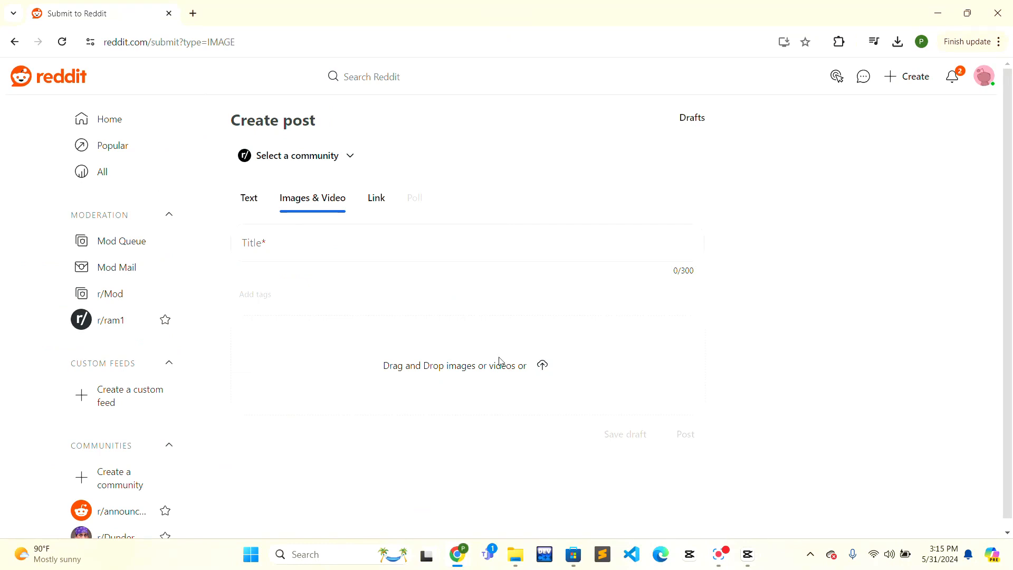
pyautogui.moveTo(529, 368)
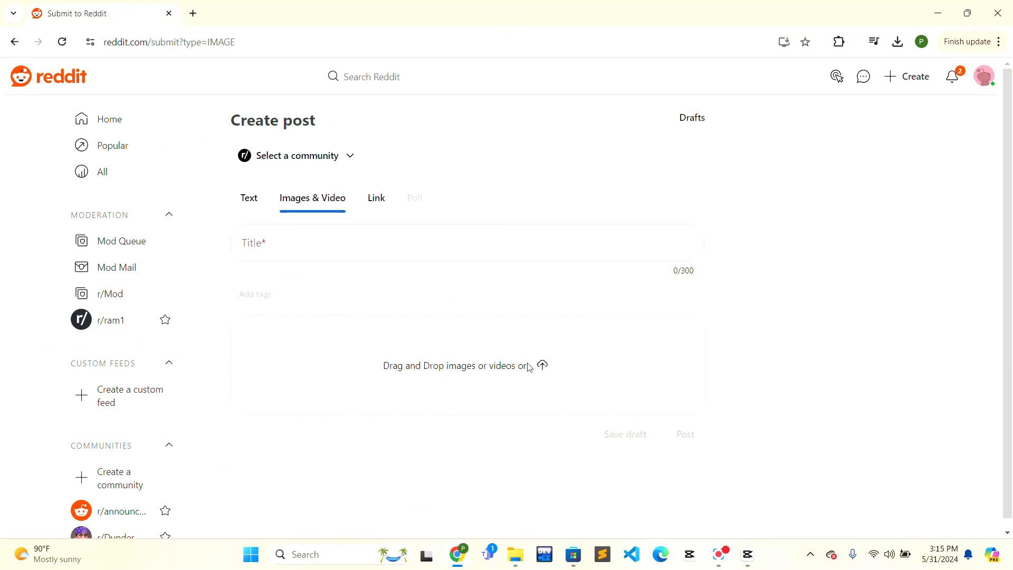